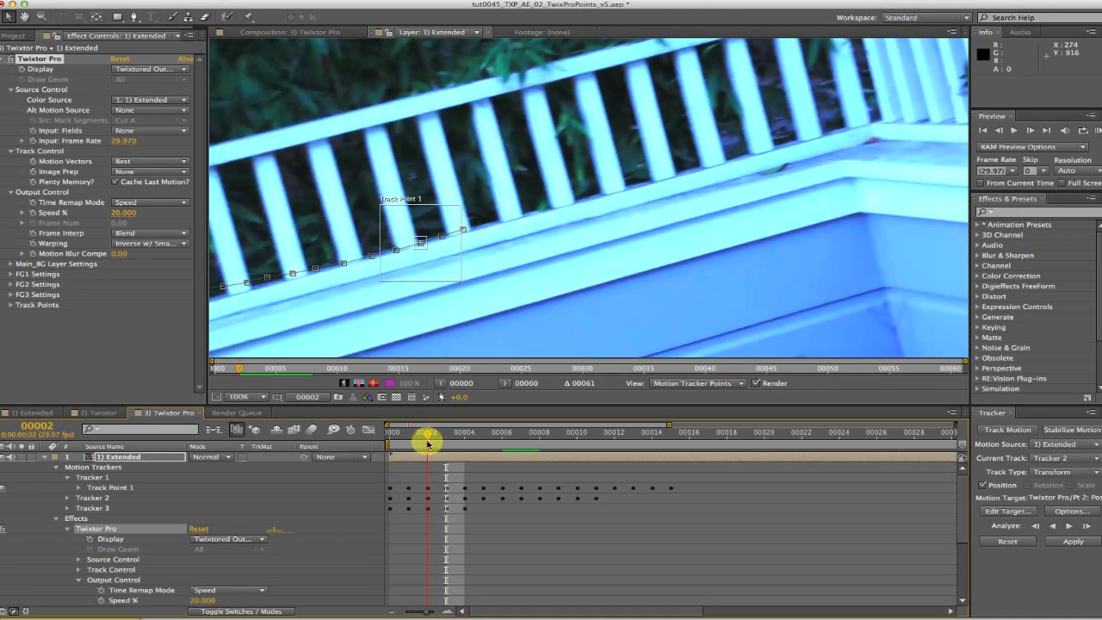
Step: Drag the time indicator back to frame 0 to review Track Point 1 along the railing
{"action": "left_click_drag", "start_coordinate": [428, 444], "coordinate": [405, 448]}
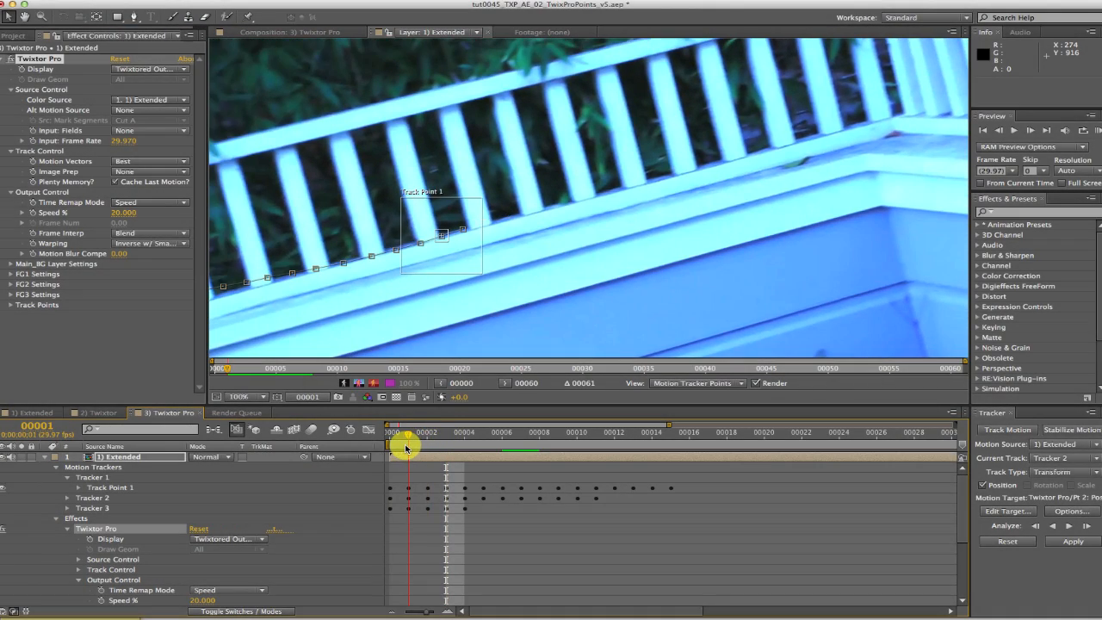
{"action": "mouse_move", "coordinate": [415, 451]}
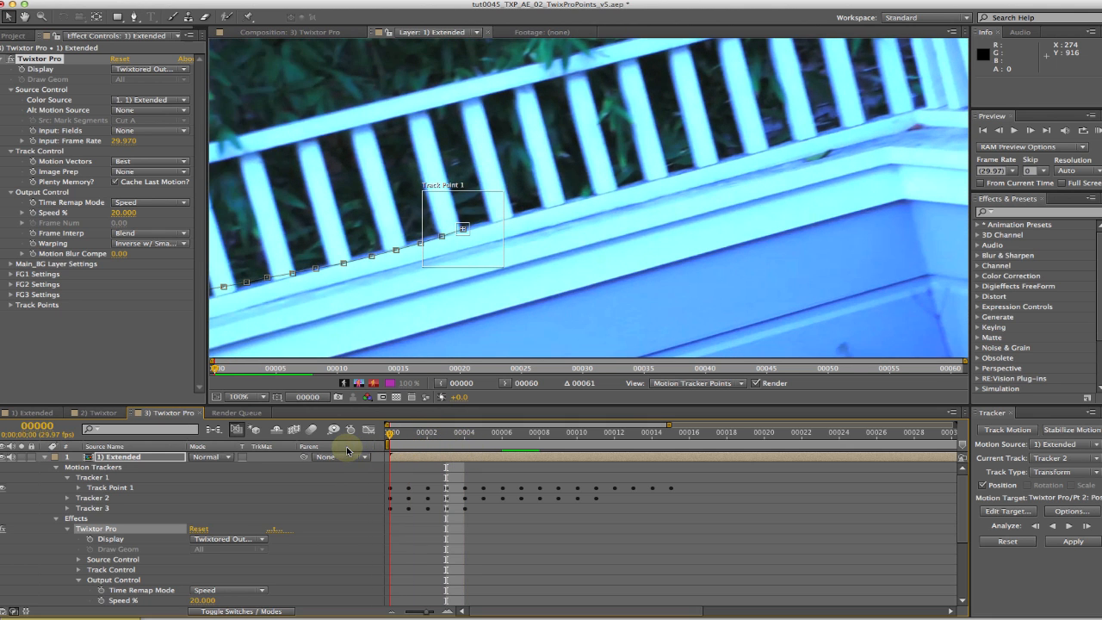
{"action": "mouse_move", "coordinate": [351, 454]}
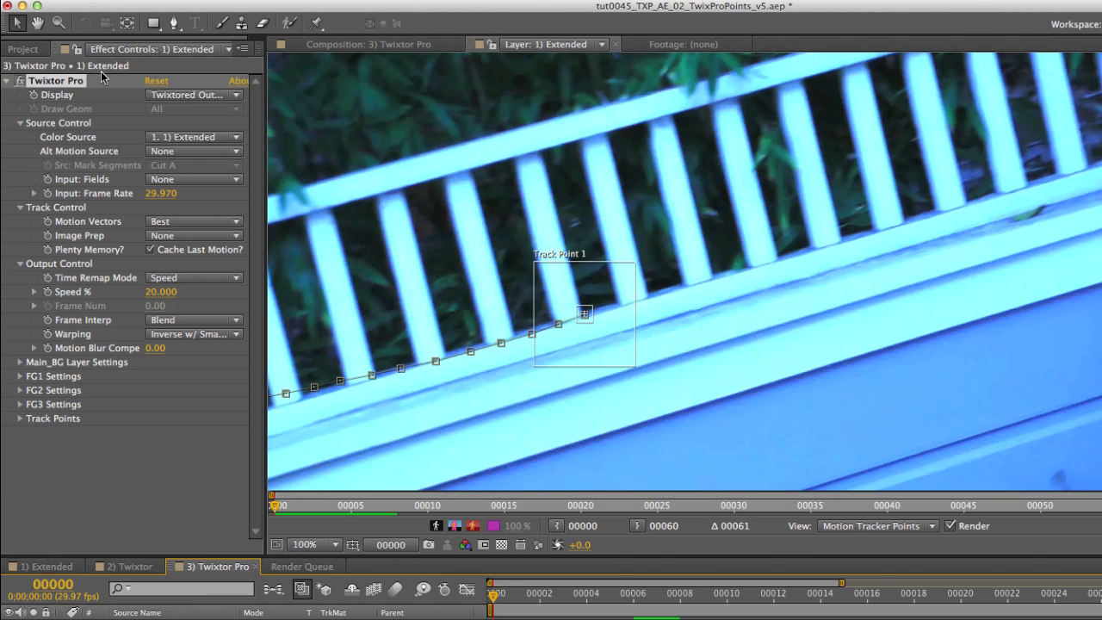
{"action": "mouse_move", "coordinate": [69, 267]}
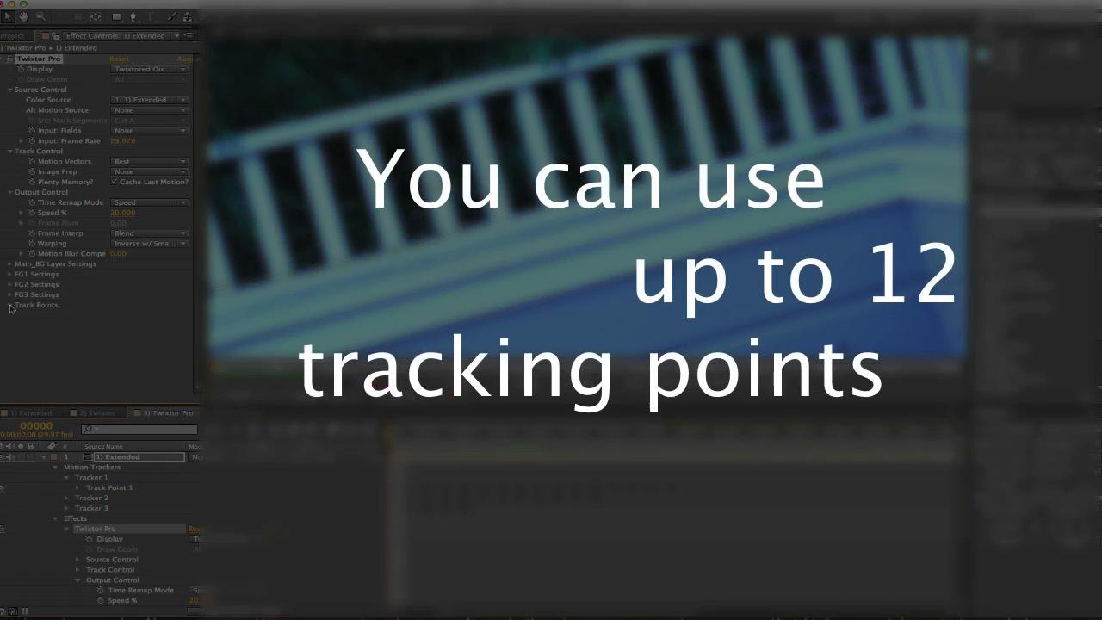
Step: Expand Twixtor Pro's Track Points group to show Pt 1 through Pt 12
{"action": "left_click", "coordinate": [10, 306]}
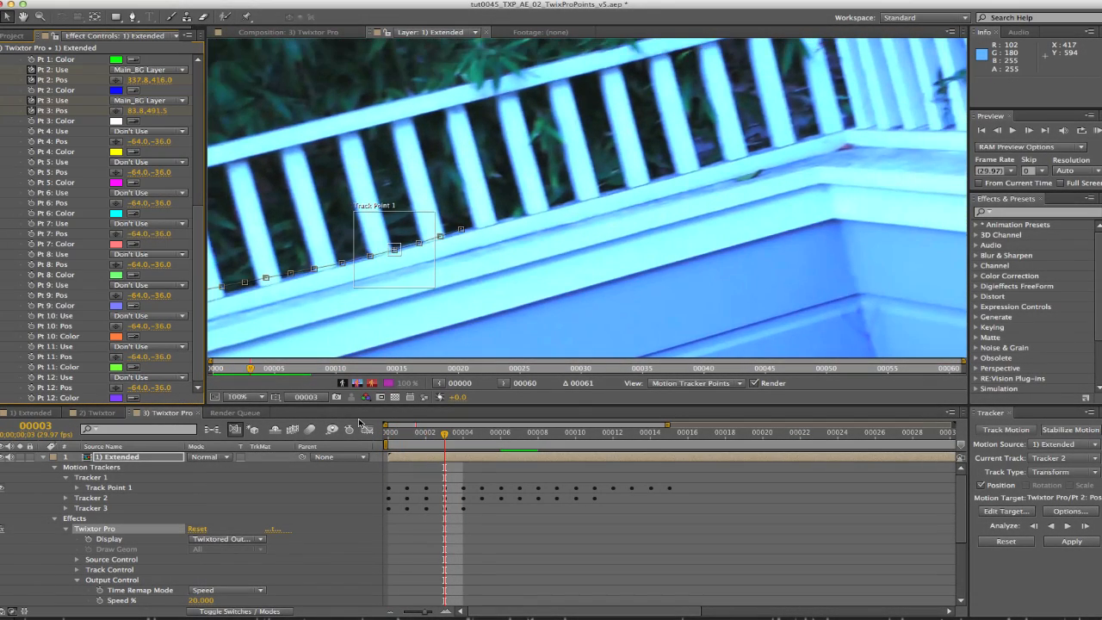
Step: Expand Tracker 1's Track Point 1 to show its Feature Center keyframes
{"action": "left_click", "coordinate": [501, 431]}
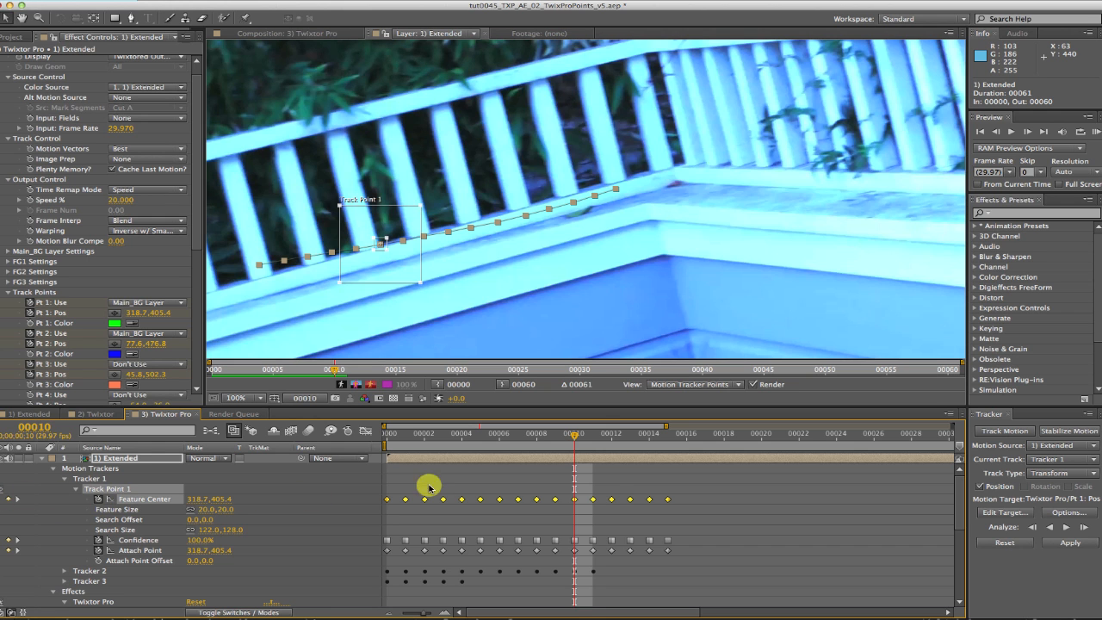
{"action": "mouse_move", "coordinate": [499, 446]}
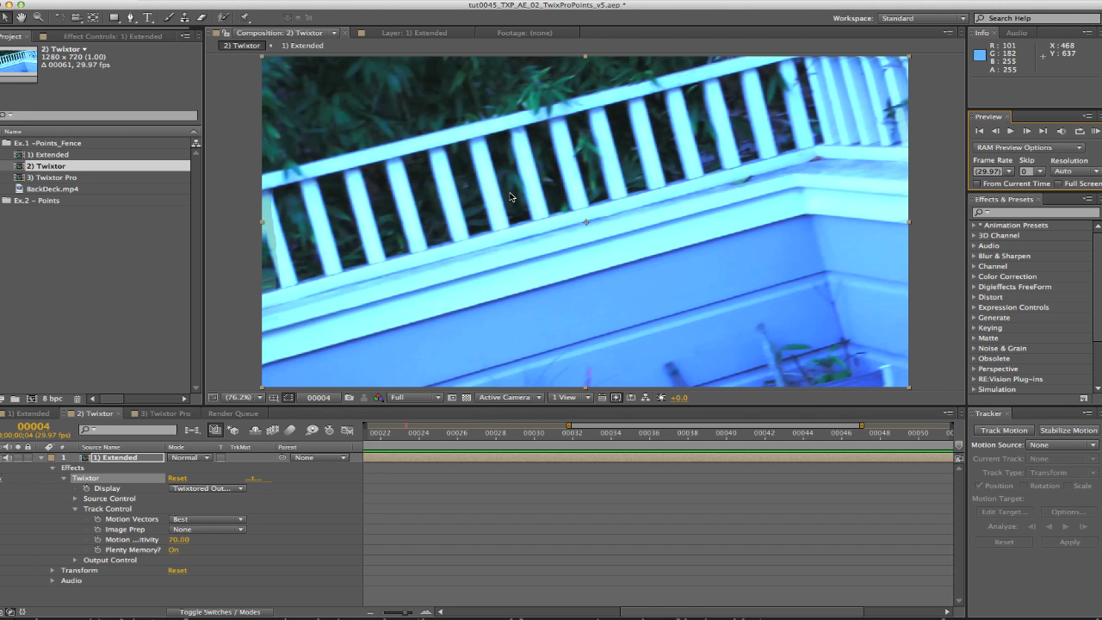
Step: Move the 2) Twixtor time indicator to earlier frames of the clip
{"action": "left_click", "coordinate": [438, 432]}
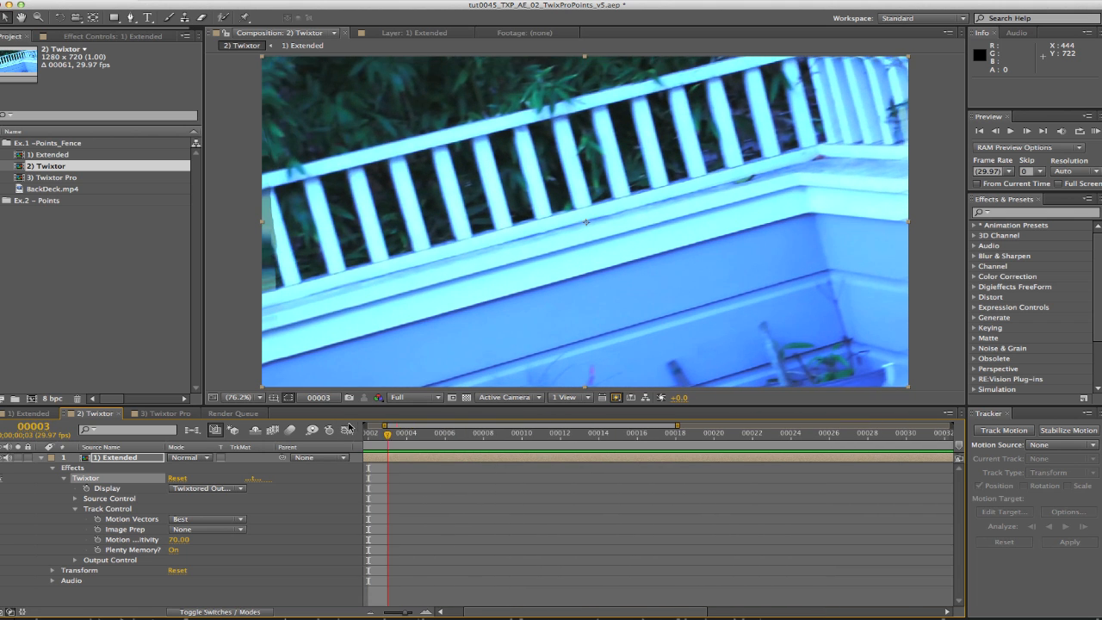
{"action": "left_click", "coordinate": [560, 433]}
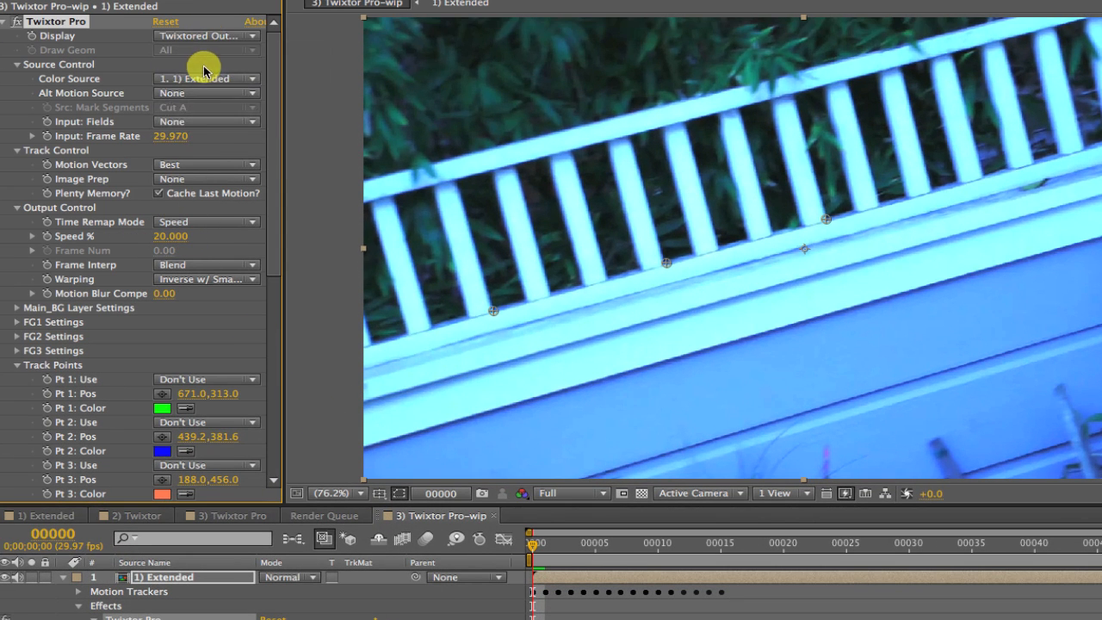
Step: Set Display to Source and assign track point 1 to the Main_BG Layer
{"action": "left_click", "coordinate": [204, 35]}
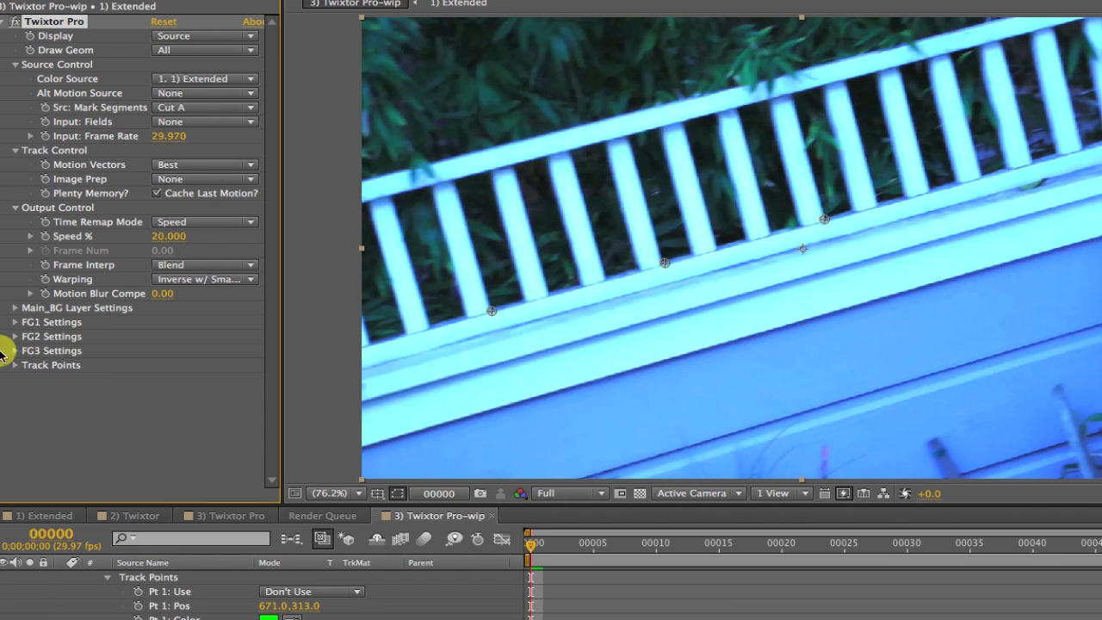
{"action": "scroll", "scroll_direction": "down", "scroll_amount": 3}
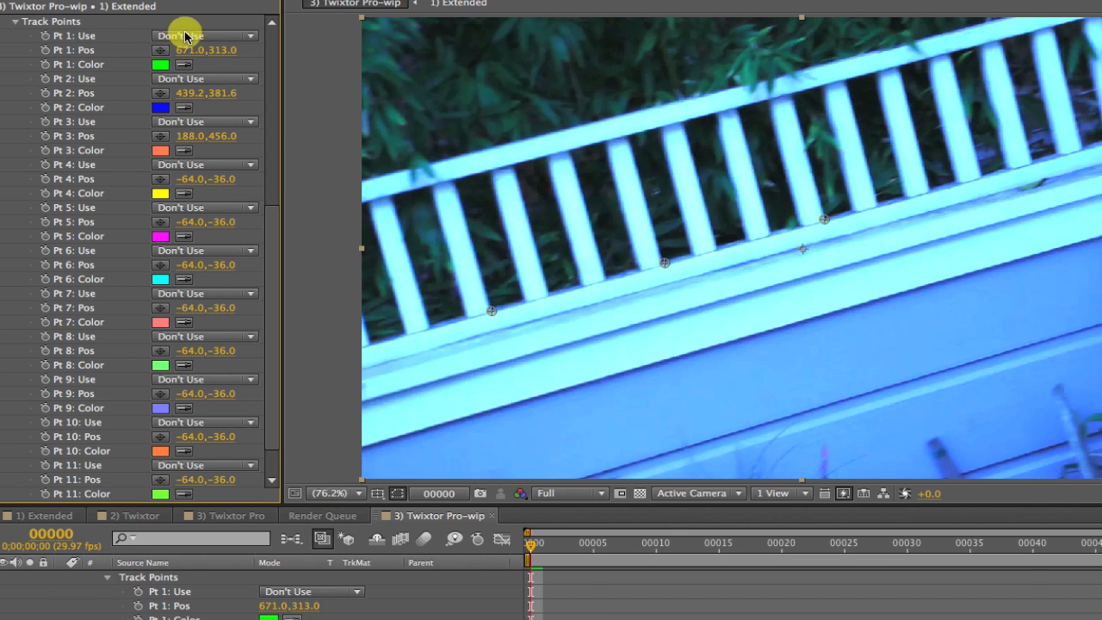
{"action": "left_click", "coordinate": [203, 37]}
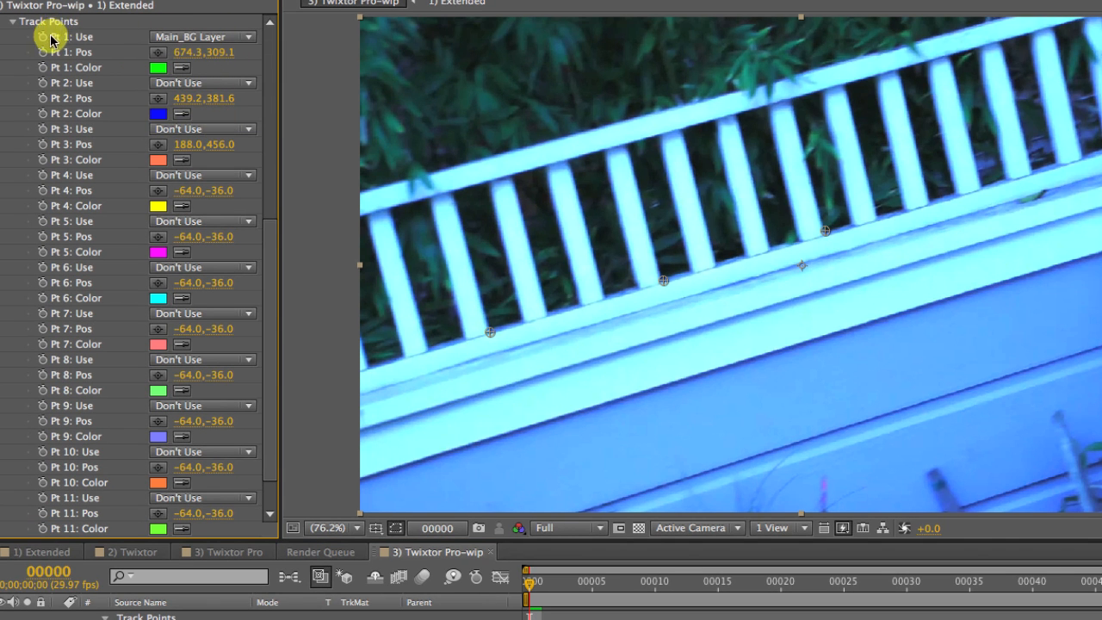
{"action": "mouse_move", "coordinate": [159, 39]}
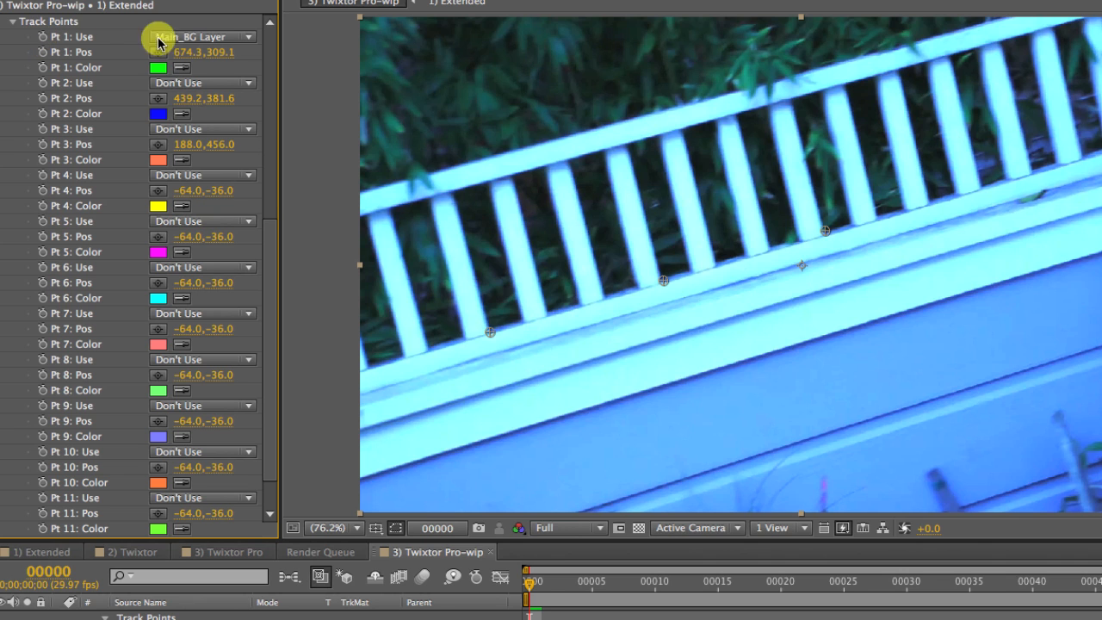
Step: Re-enable point 1 for Main_BG, nudge point 2 onto the railing, assign point 3
{"action": "left_click", "coordinate": [202, 36]}
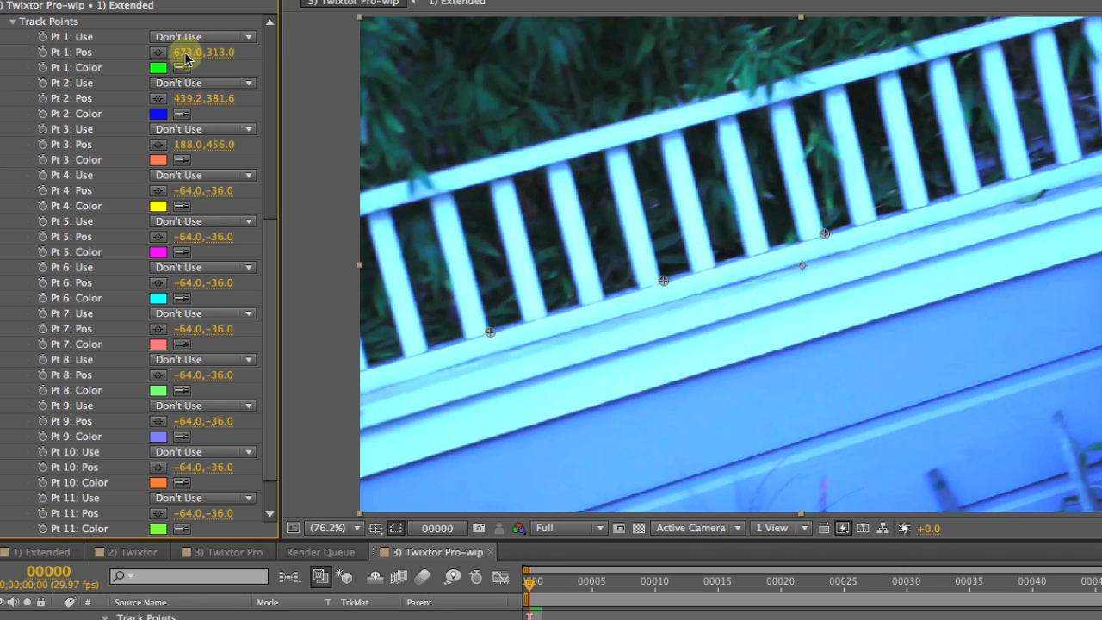
{"action": "left_click", "coordinate": [201, 81]}
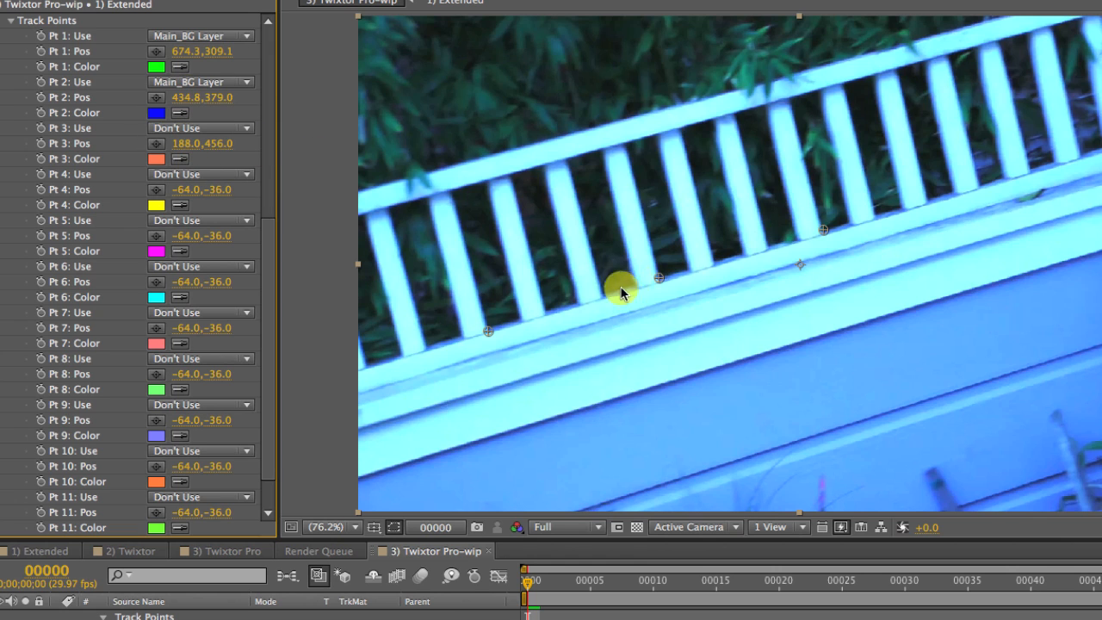
{"action": "left_click_drag", "start_coordinate": [620, 286], "coordinate": [662, 282]}
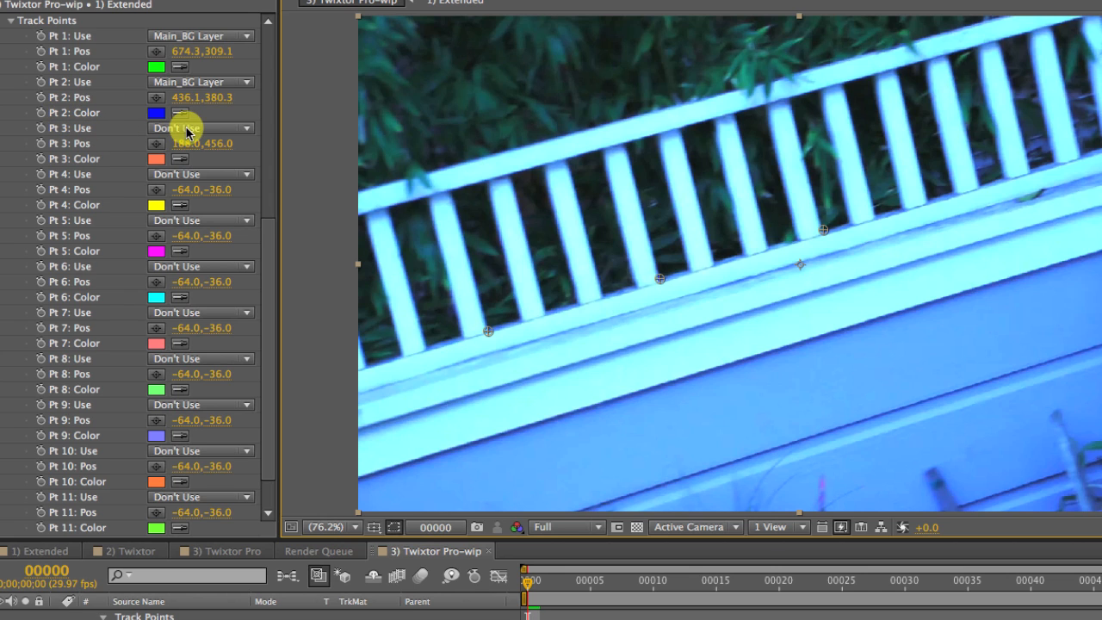
{"action": "left_click", "coordinate": [200, 127]}
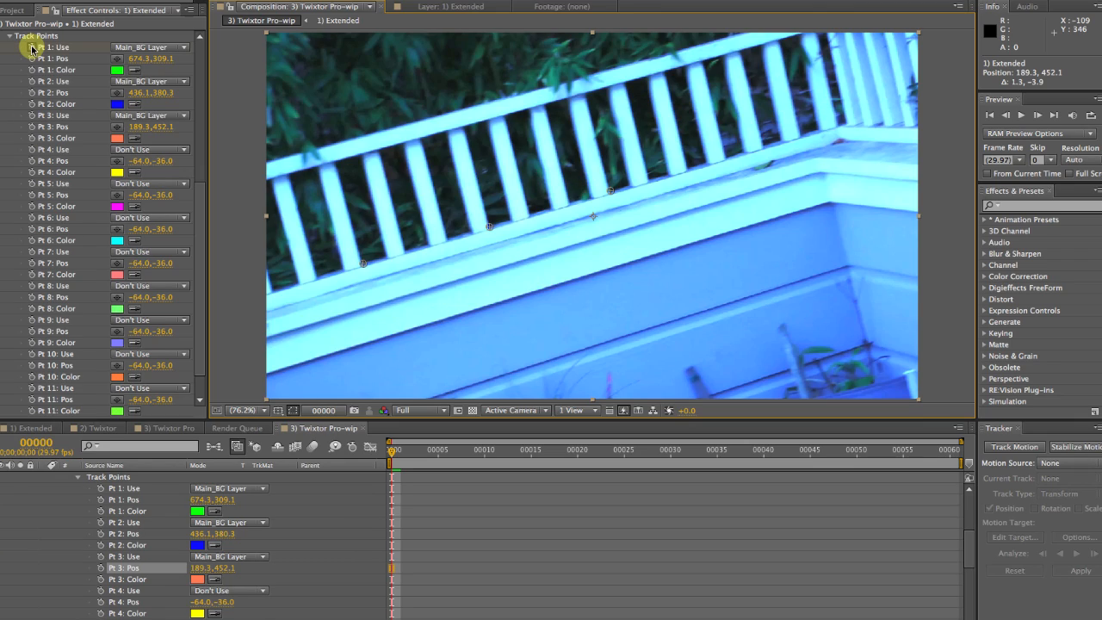
Step: Start keyframing the Use and Pos settings of Twixtor Pro points 1–3
{"action": "left_click", "coordinate": [133, 488]}
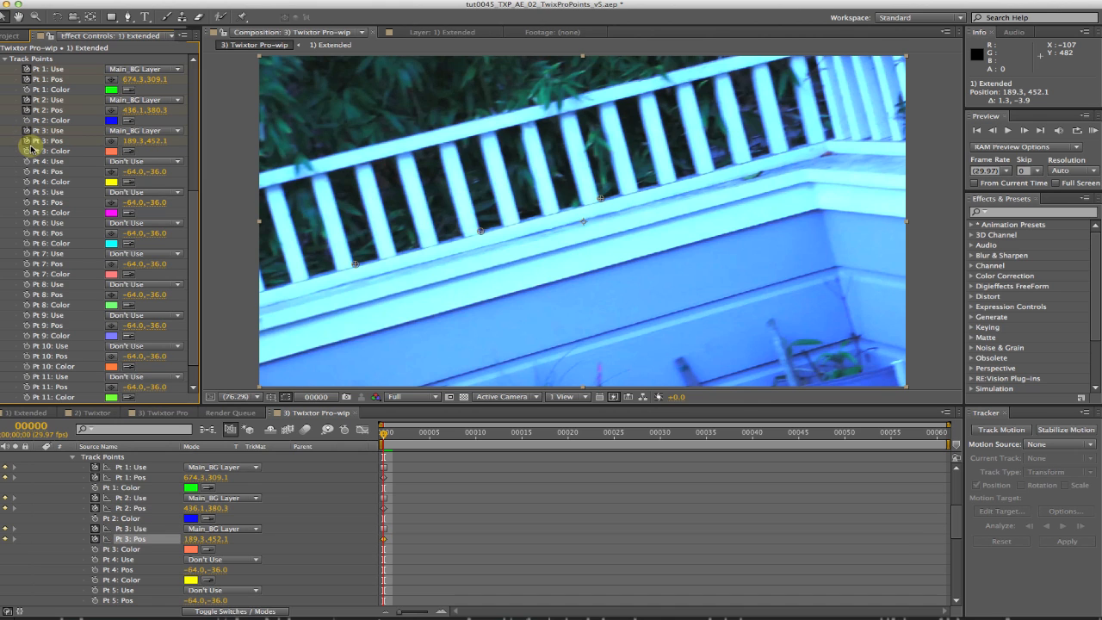
{"action": "mouse_move", "coordinate": [237, 370]}
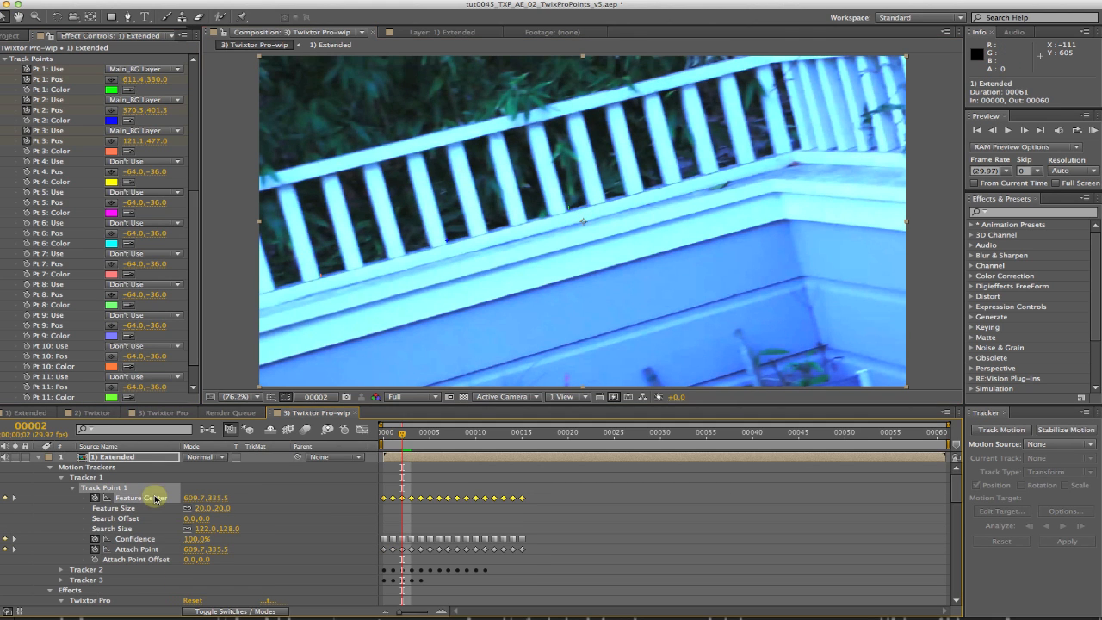
Step: Copy Track Point 1's Feature Center motion keyframes from the right-click edit menu
{"action": "right_click", "coordinate": [140, 498]}
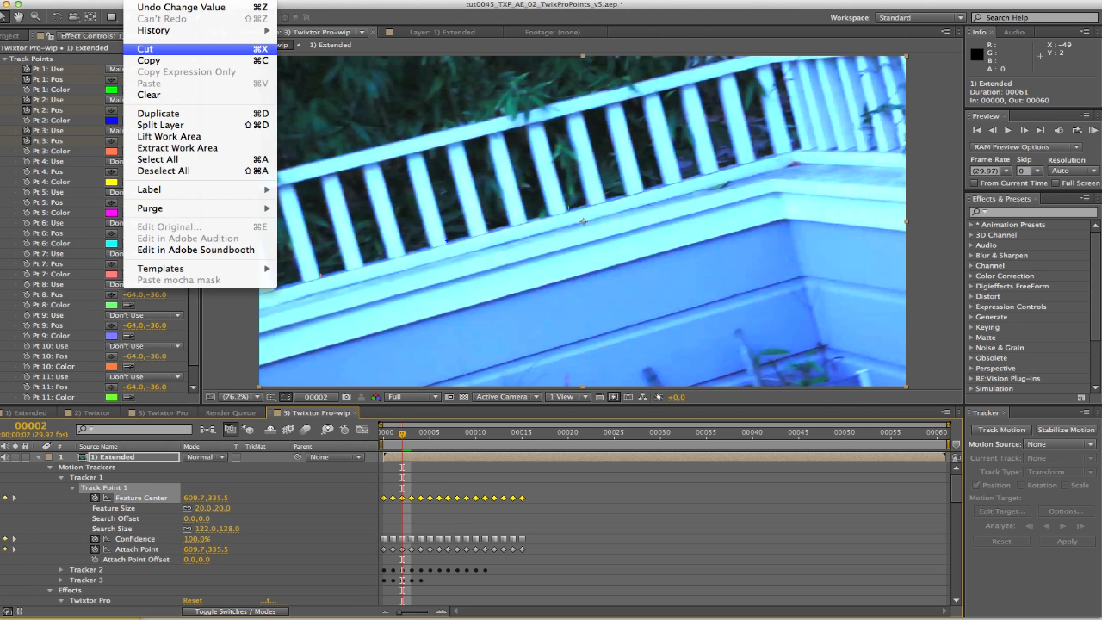
{"action": "left_click", "coordinate": [149, 83]}
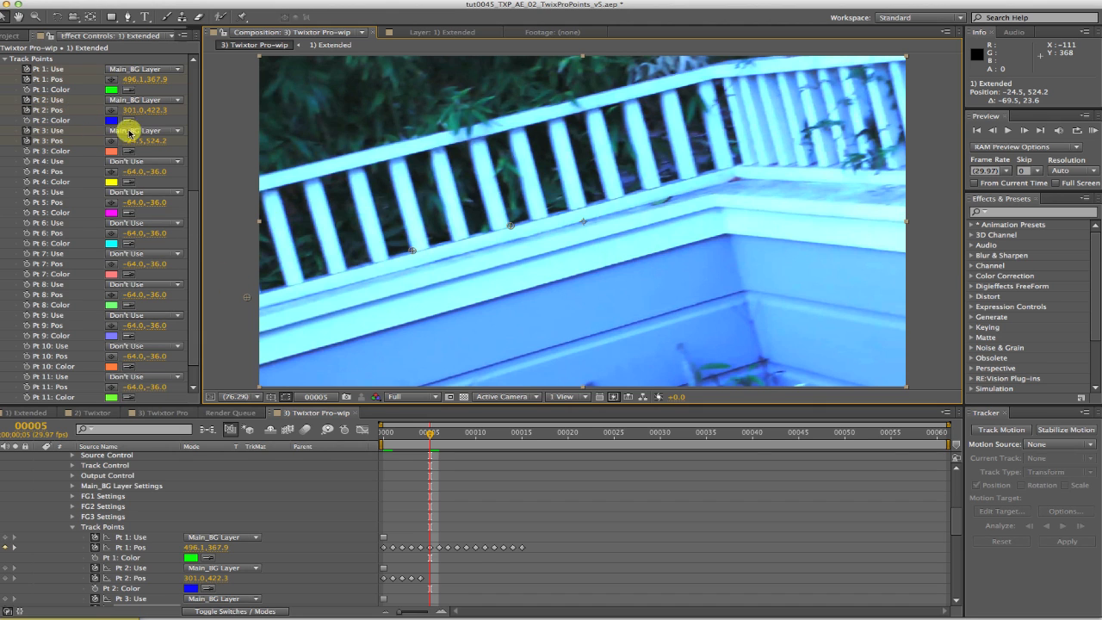
{"action": "left_click", "coordinate": [129, 130]}
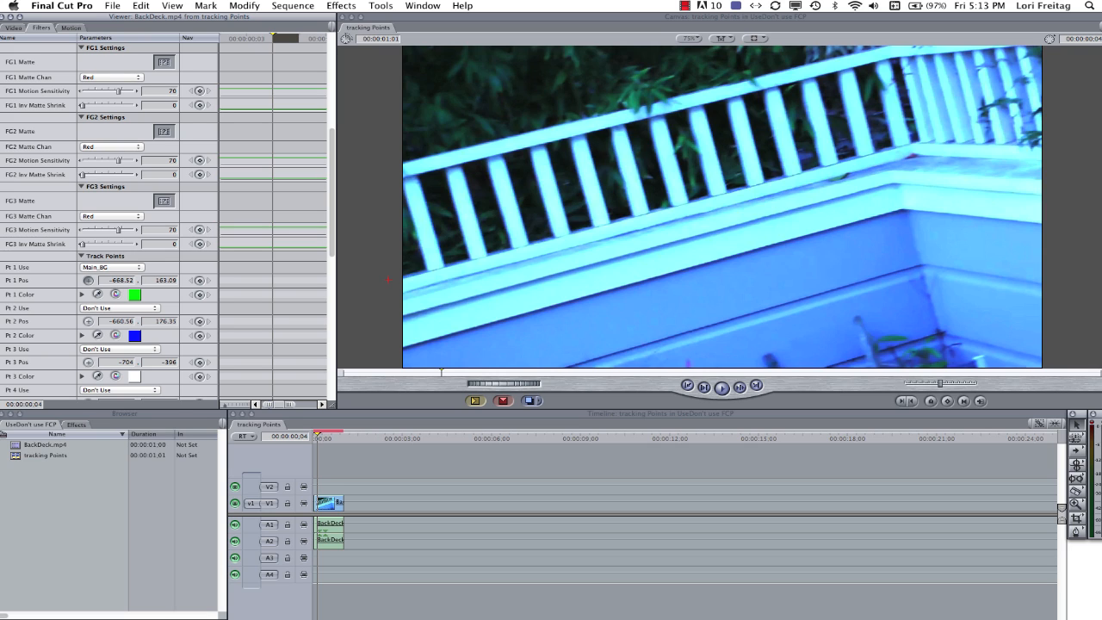
{"action": "mouse_move", "coordinate": [351, 431]}
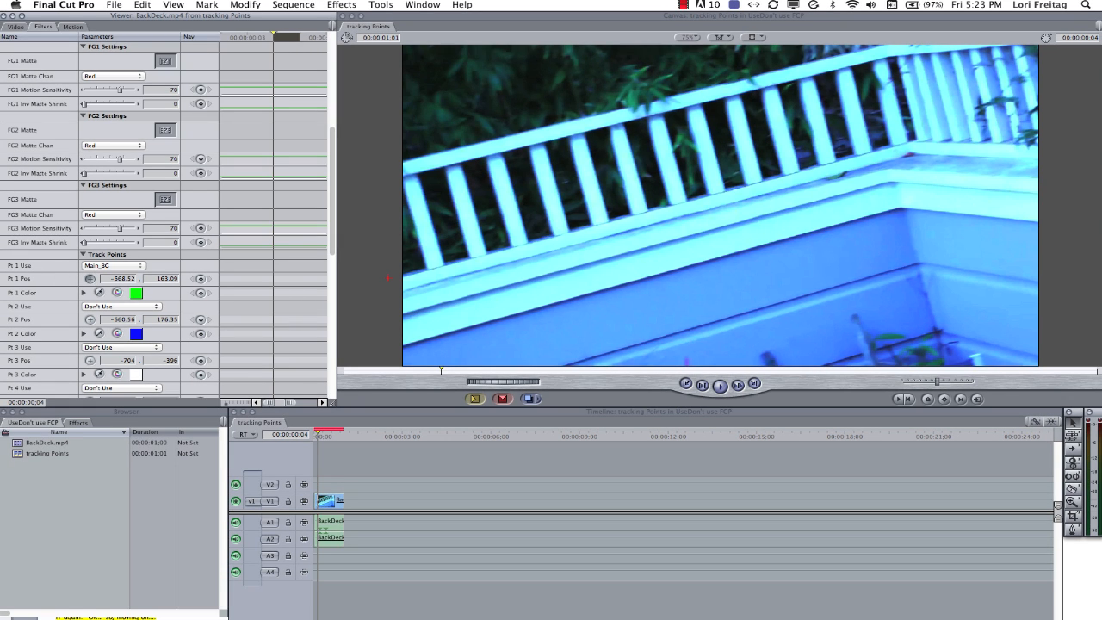
{"action": "mouse_move", "coordinate": [363, 335]}
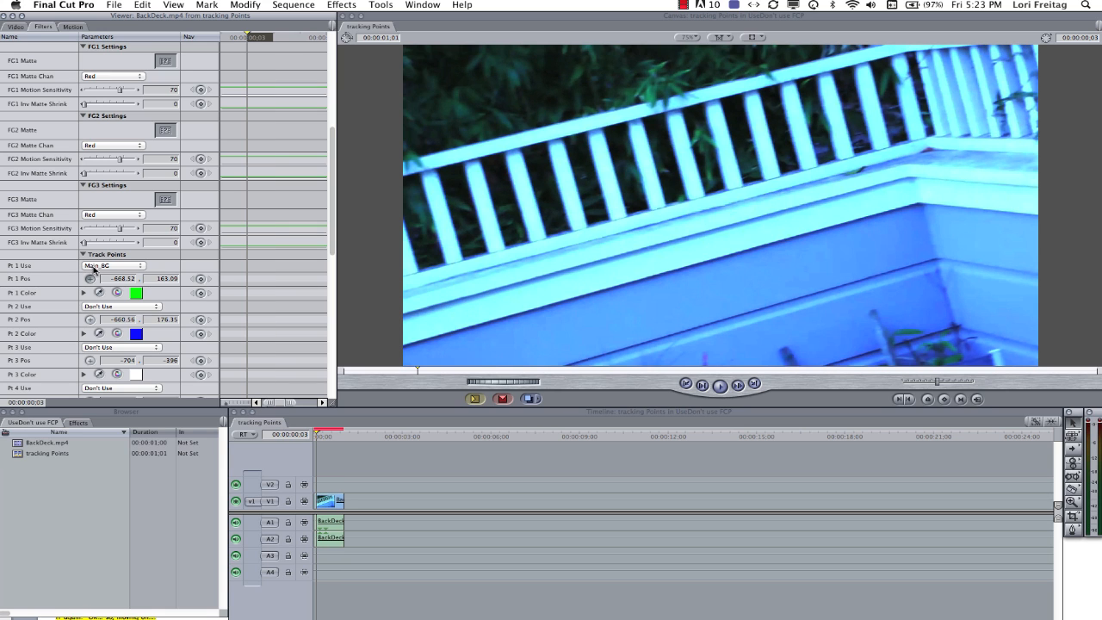
{"action": "mouse_move", "coordinate": [342, 271]}
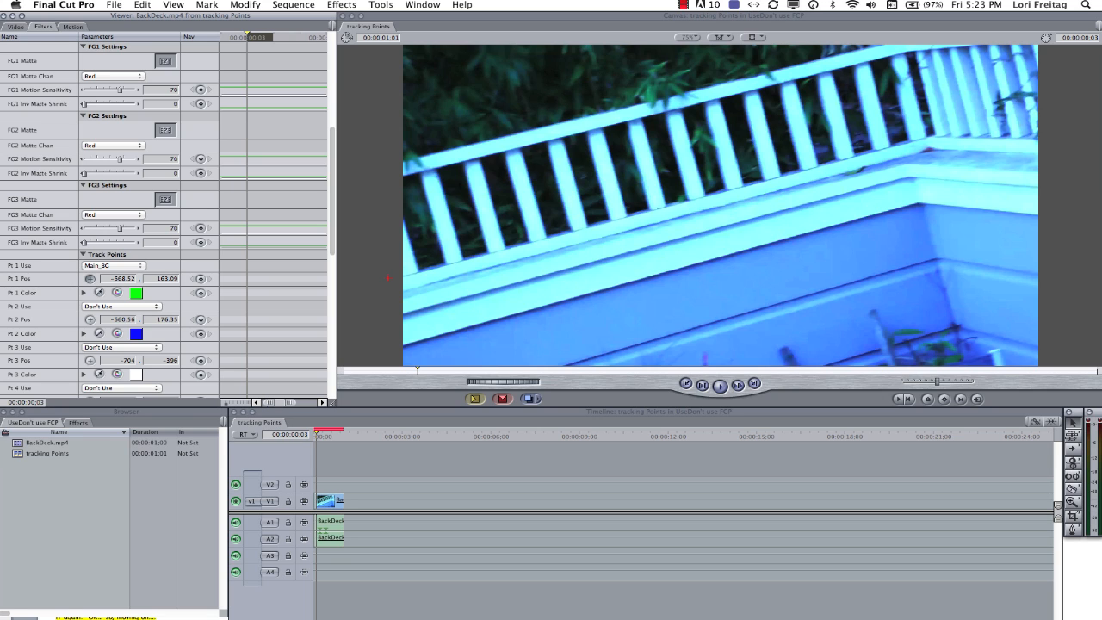
{"action": "mouse_move", "coordinate": [421, 273]}
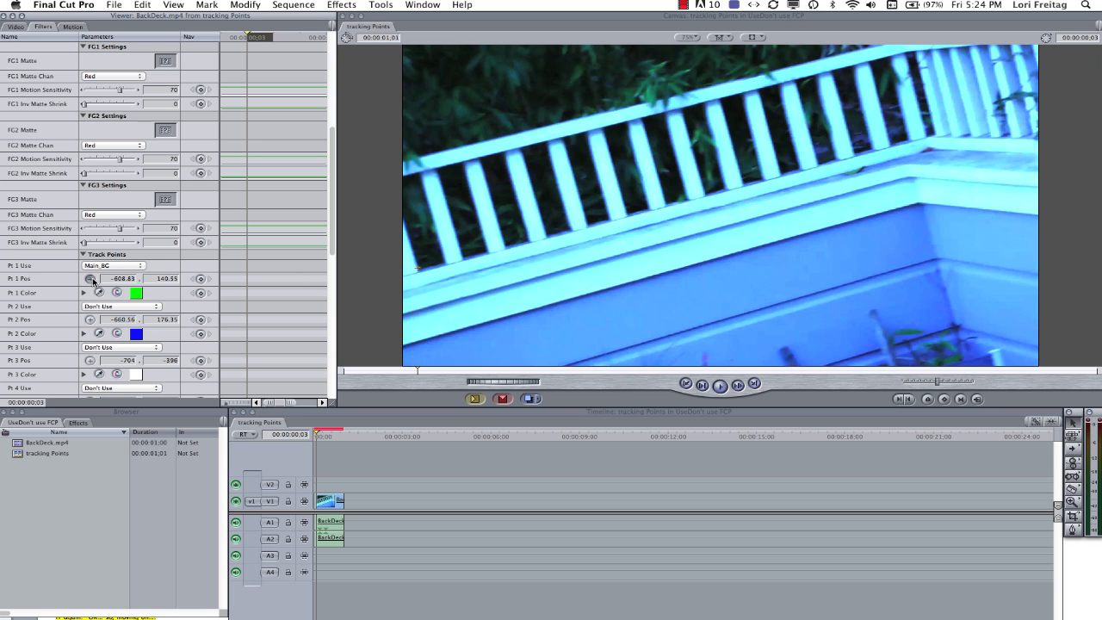
{"action": "mouse_move", "coordinate": [13, 327]}
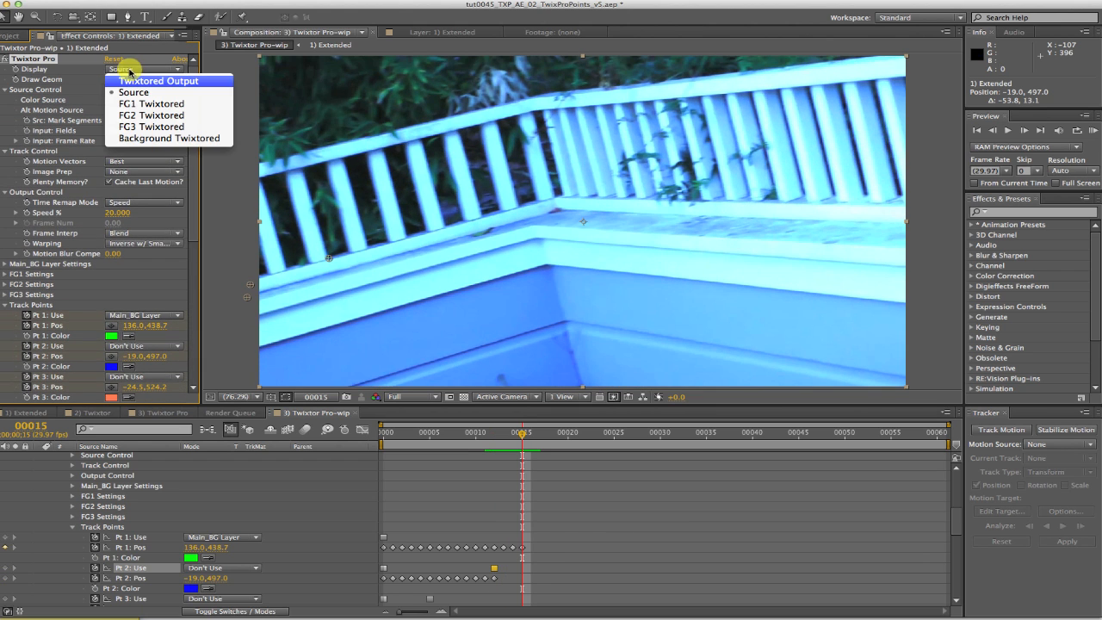
Step: Set Twixtor Pro's Display dropdown to Twixtored Output
{"action": "left_click", "coordinate": [158, 80]}
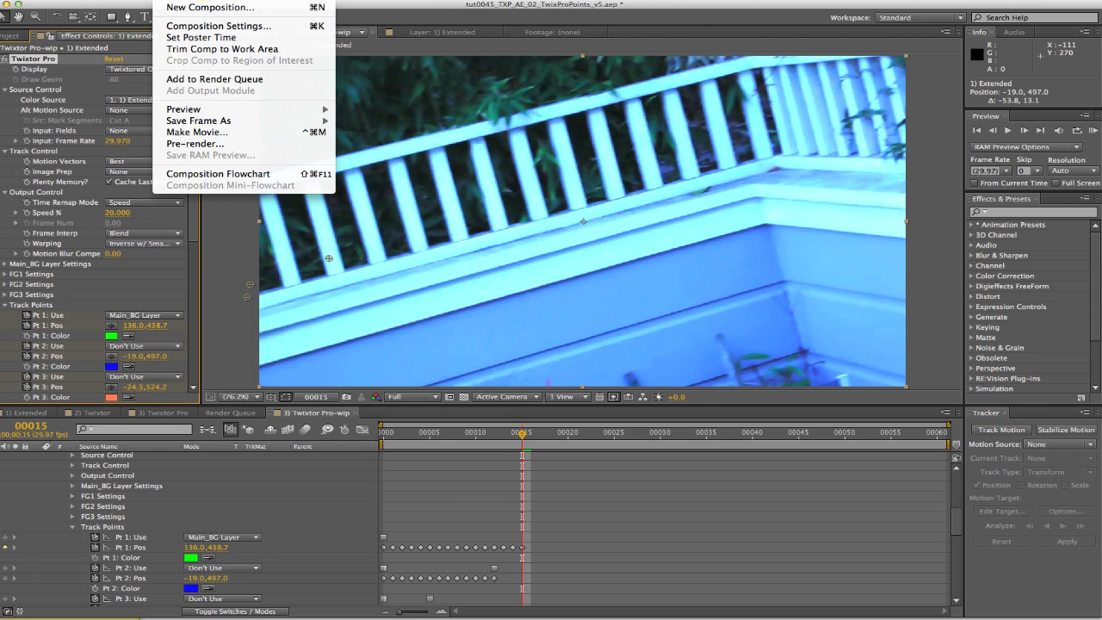
{"action": "mouse_move", "coordinate": [214, 79]}
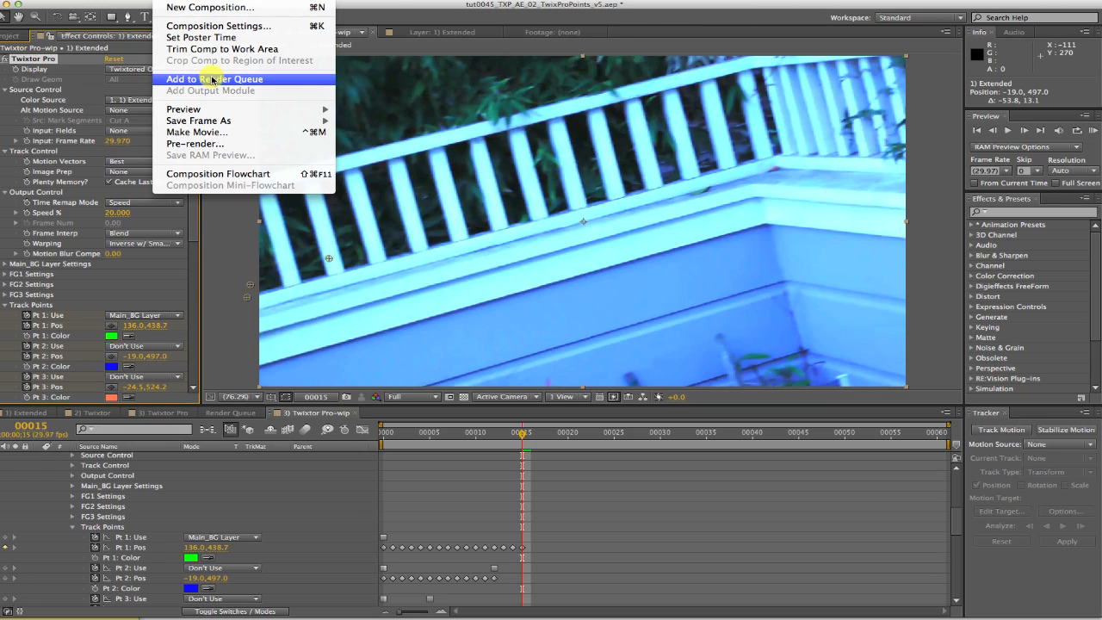
Step: Add the Twixtor Pro-wip composition to the render queue from the Composition menu
{"action": "left_click", "coordinate": [214, 78]}
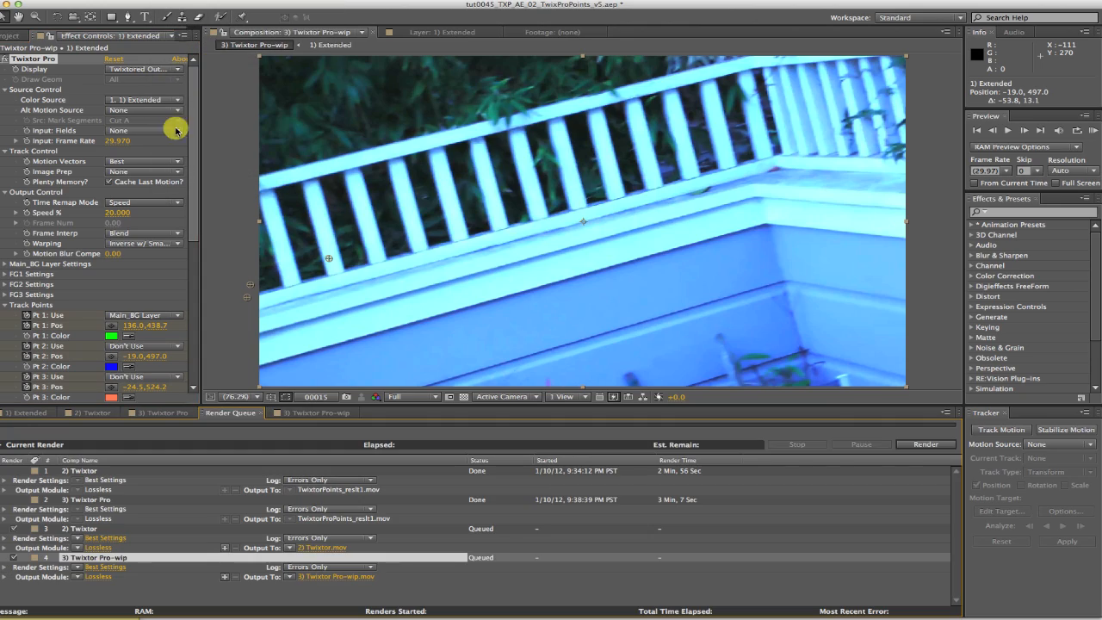